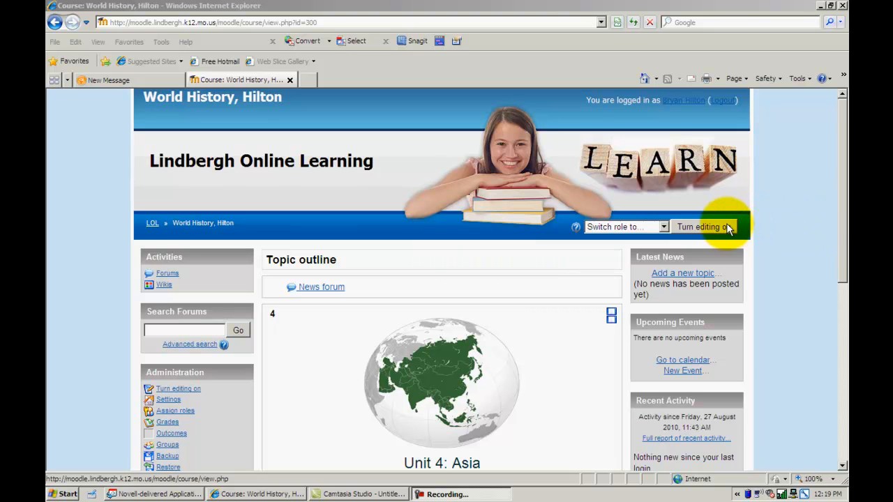
Turn on editing for the World History course
click(704, 226)
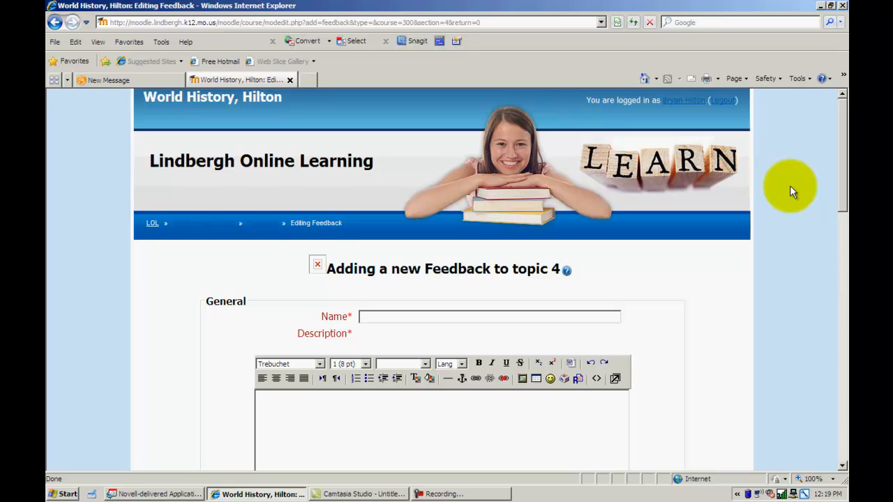
Enter 'sample feedback' as the name and 'What do you think?' as the description
text(sample feedback)
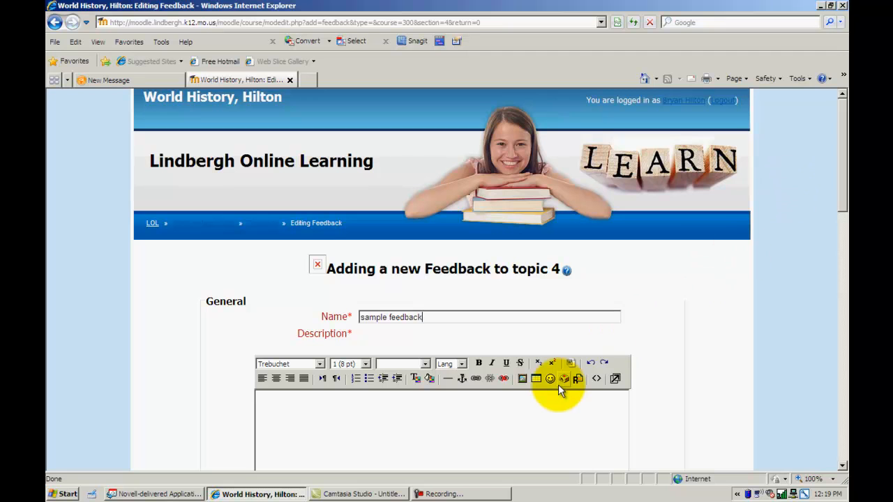
click(447, 407)
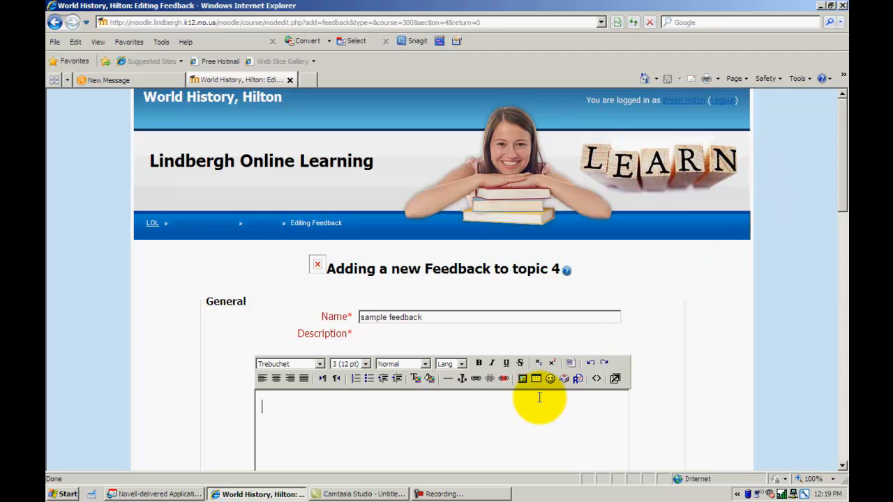
scroll(down, 3)
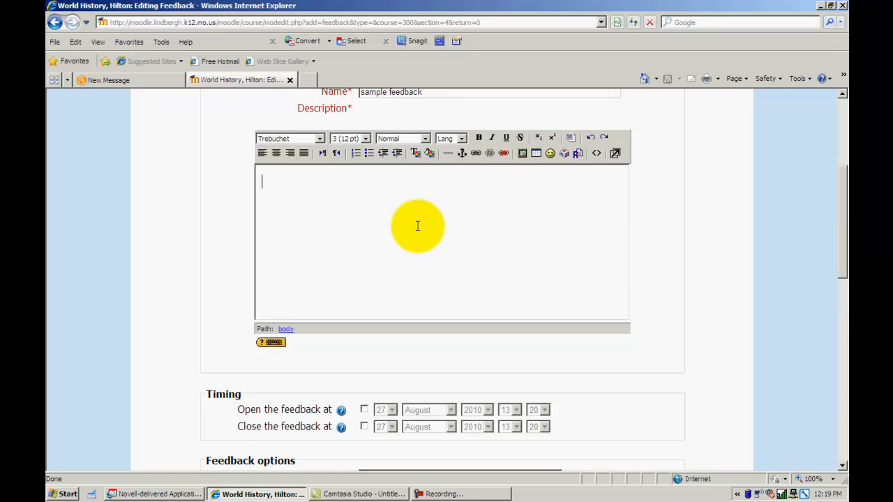
text(What)
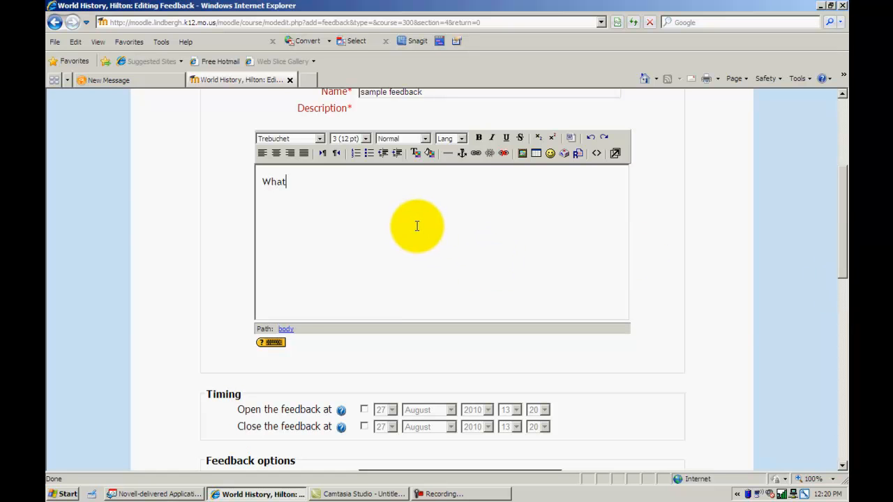
text(do you thing)
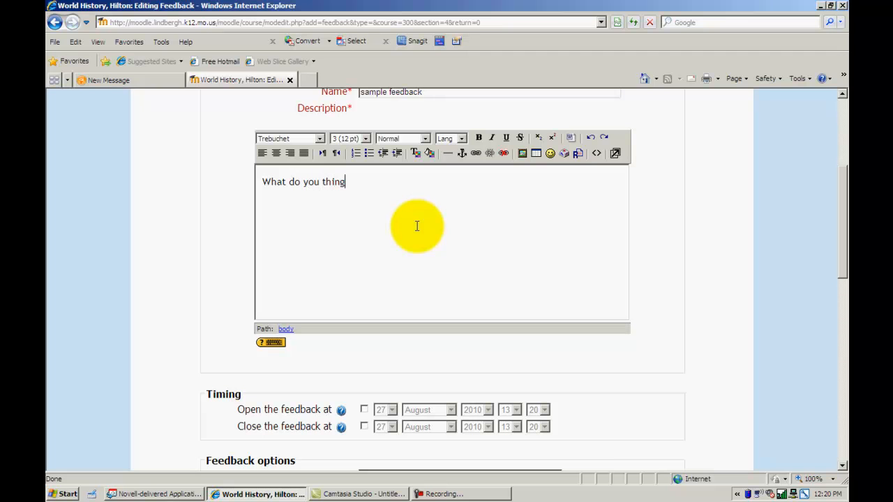
key(Backspace)
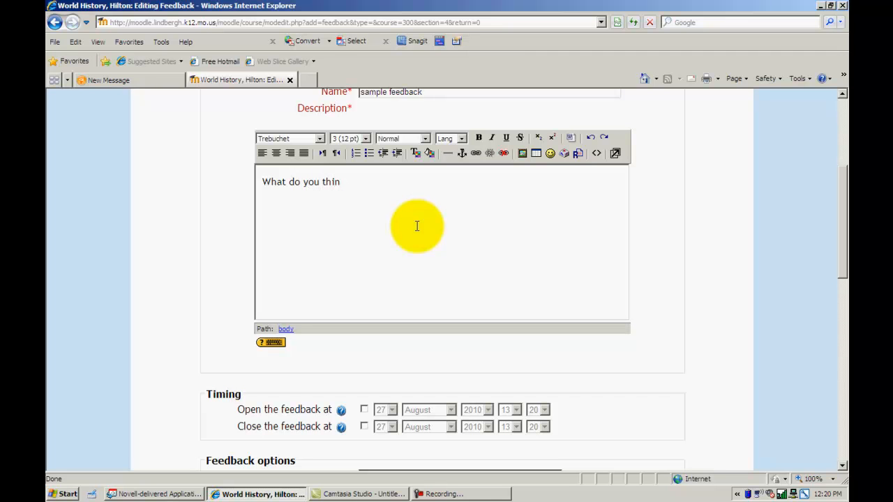
text(k?)
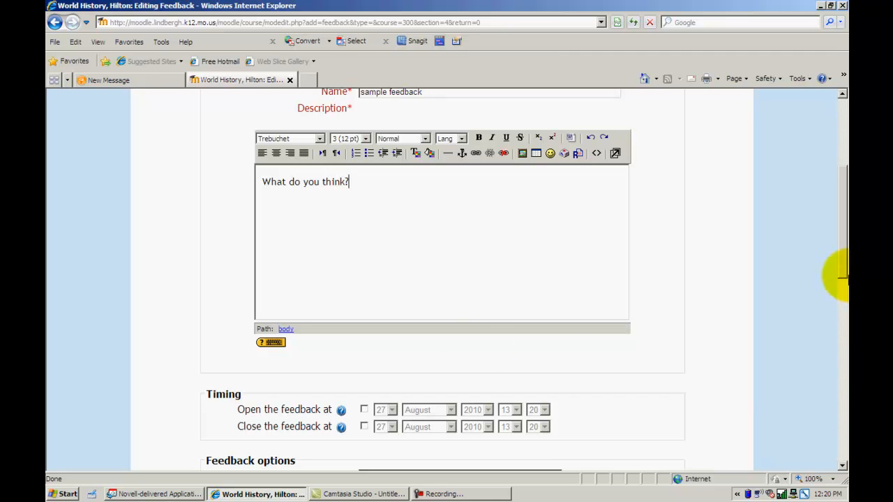
scroll(down, 3)
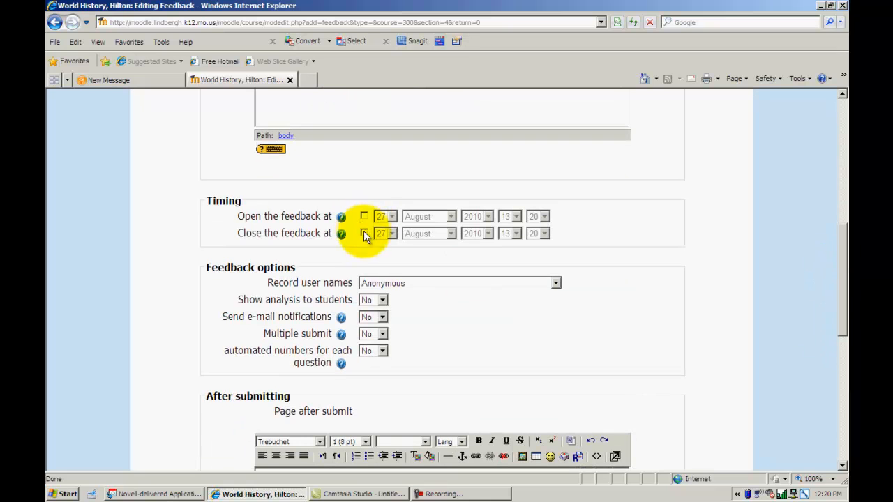
click(363, 233)
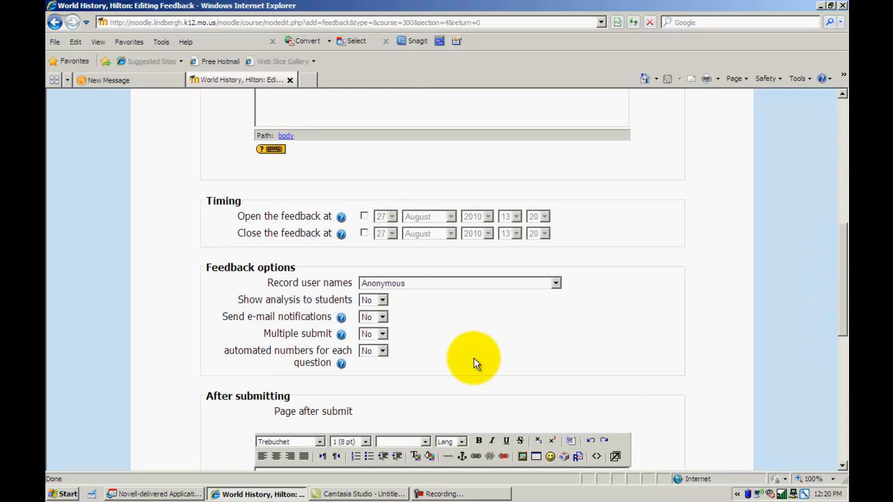
mouse_move(342, 286)
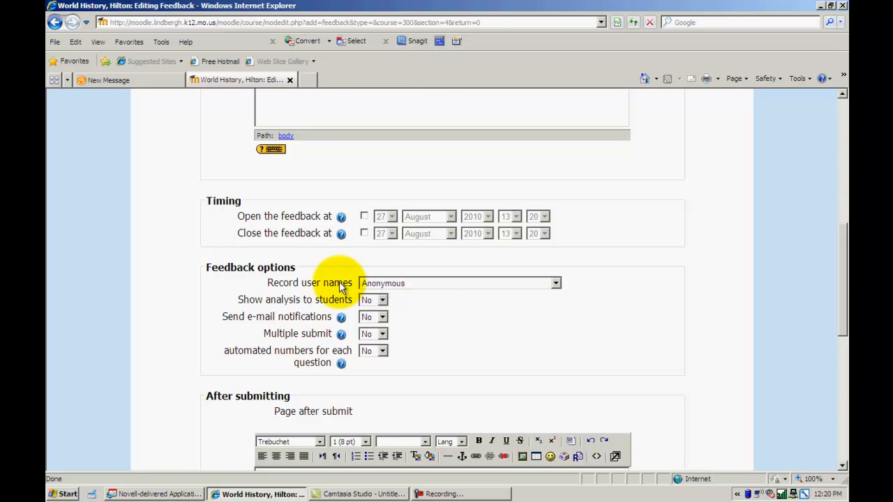
click(555, 282)
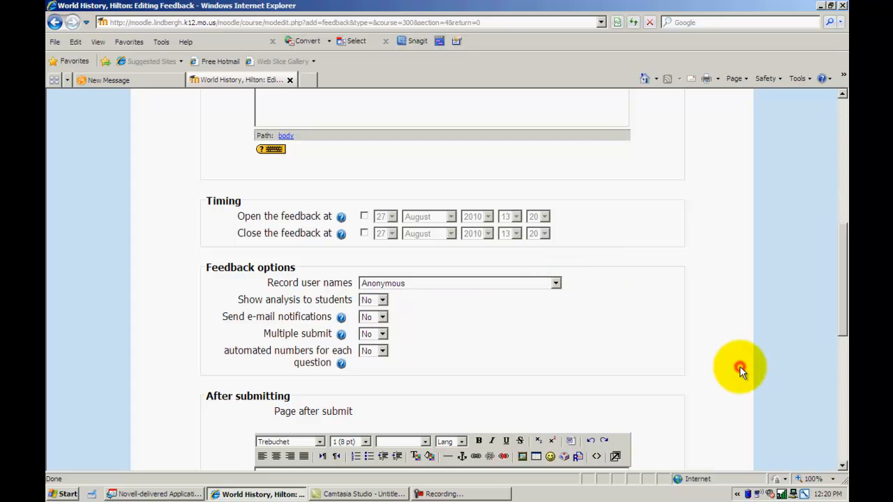
mouse_move(411, 307)
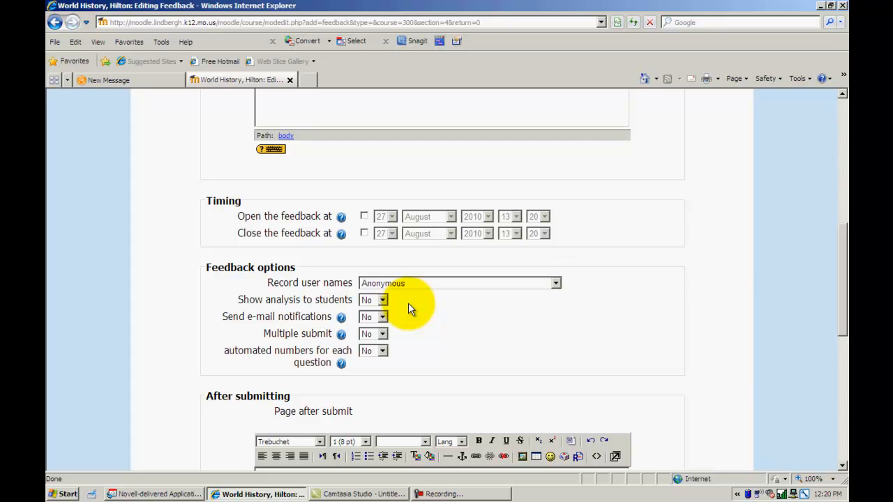
click(373, 299)
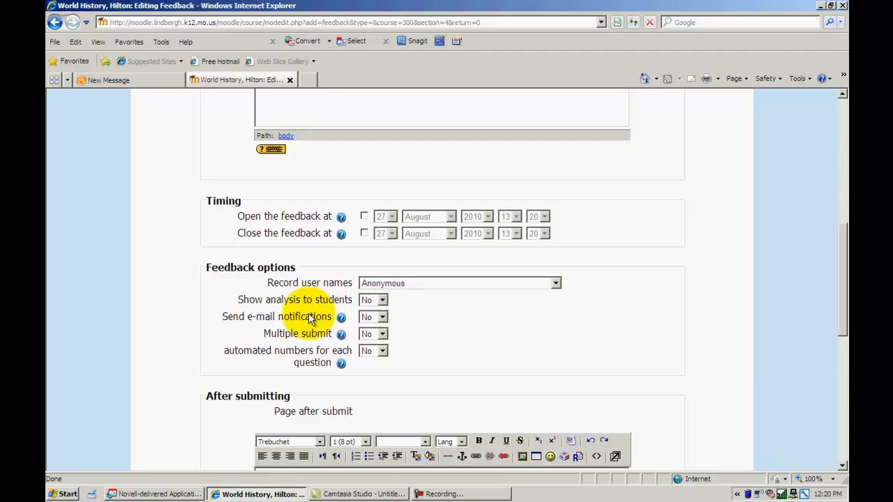
mouse_move(413, 337)
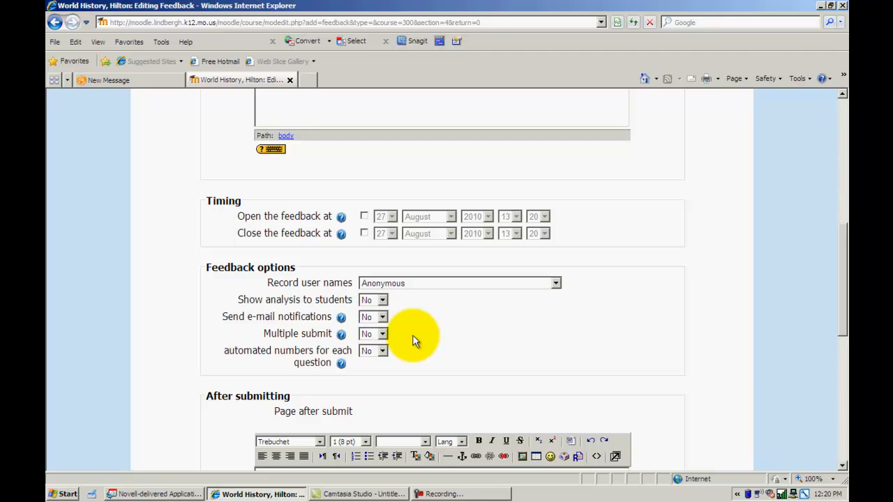
mouse_move(325, 333)
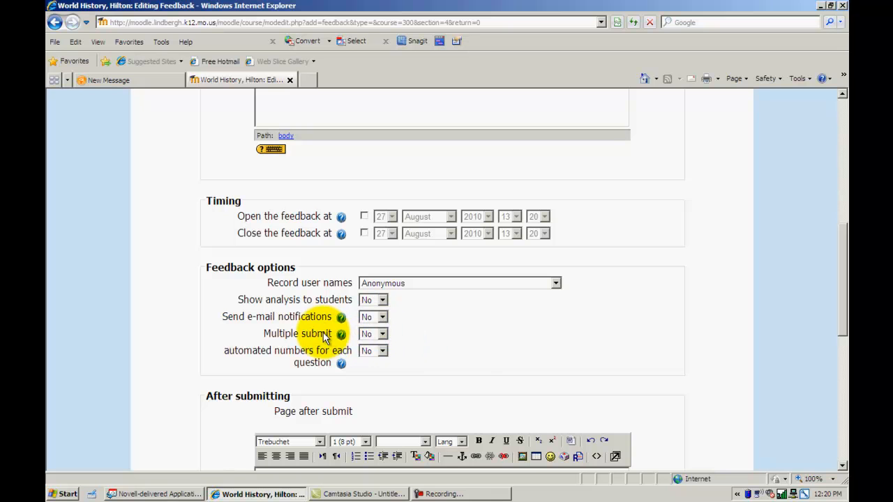
mouse_move(473, 356)
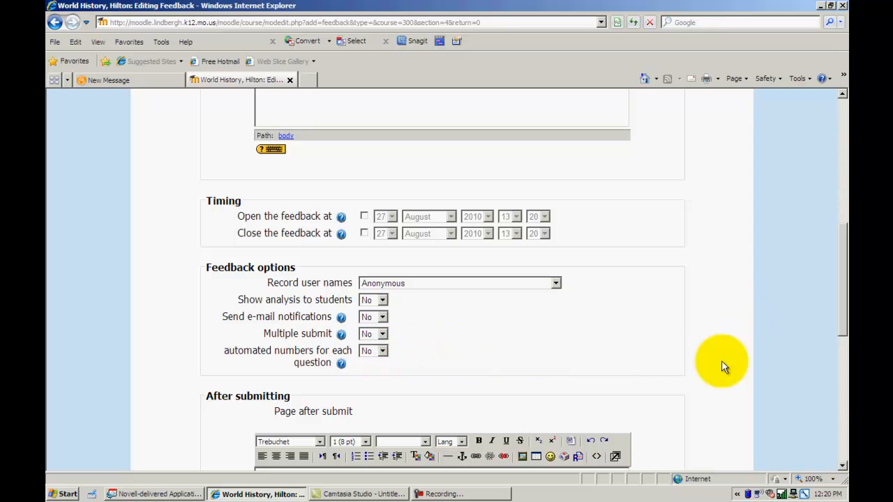
mouse_move(844, 321)
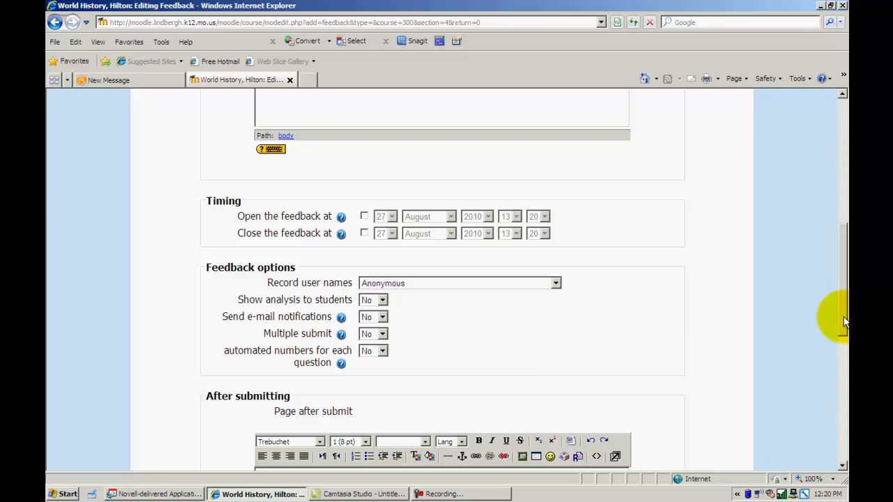
scroll(down, 3)
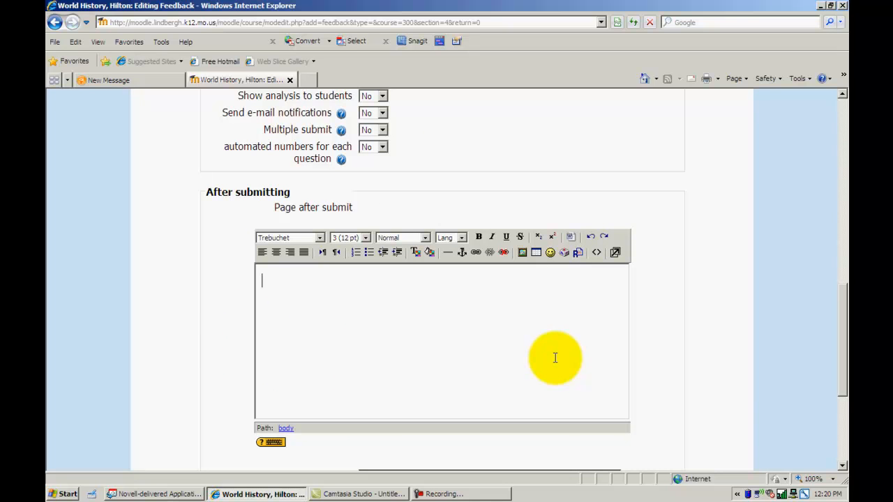
Enter 'Thank you' as the after-submit page text, then save and return to the course
text(Thank y)
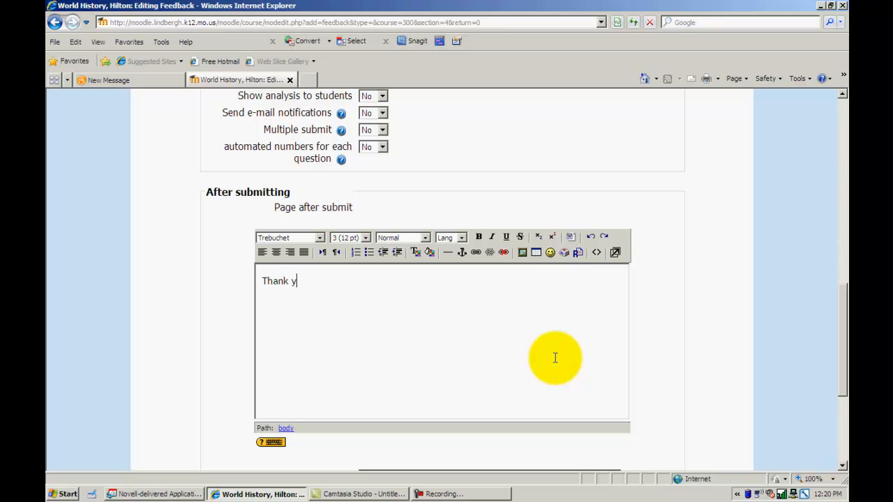
text(ou)
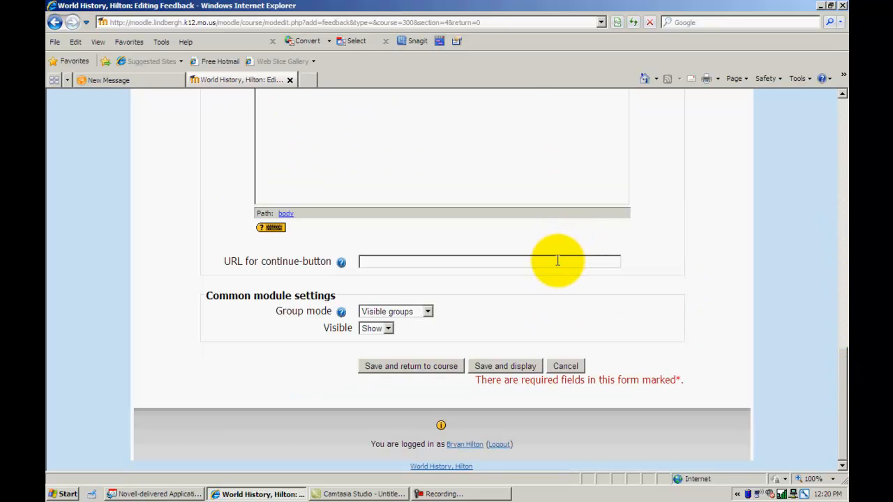
mouse_move(712, 300)
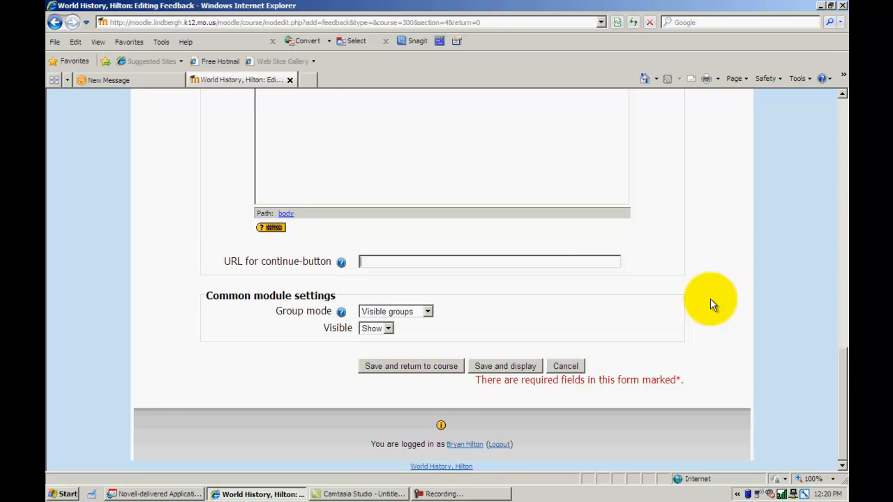
mouse_move(628, 311)
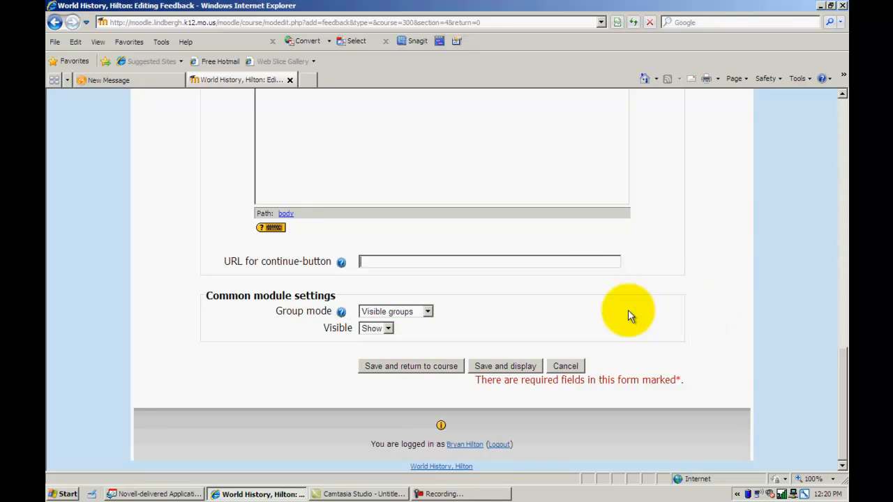
click(411, 366)
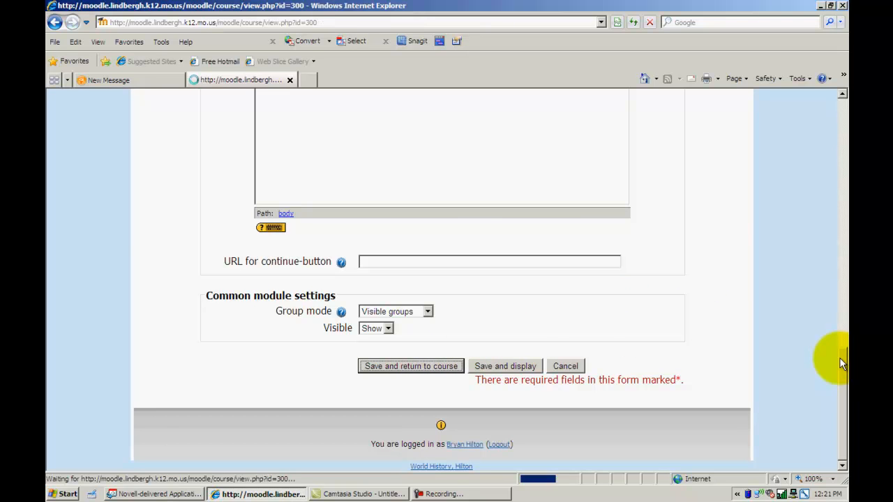
Turn editing off and switch role to Student to view topic 4
click(410, 366)
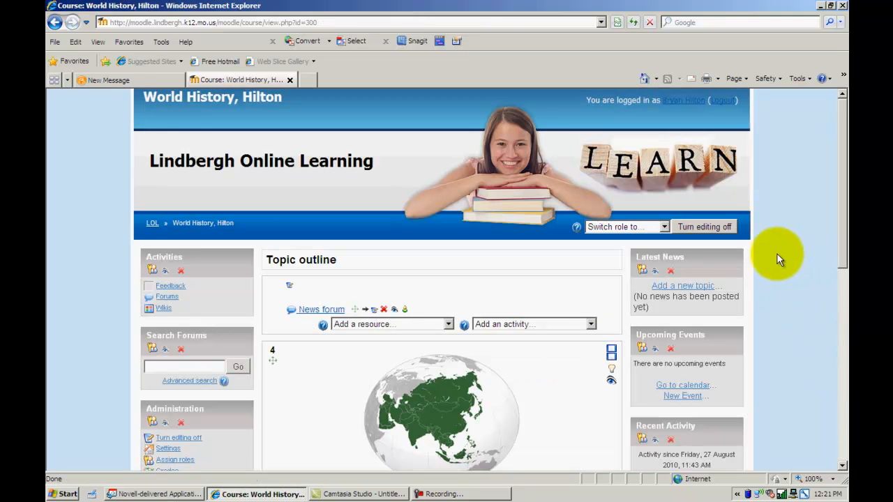
click(704, 227)
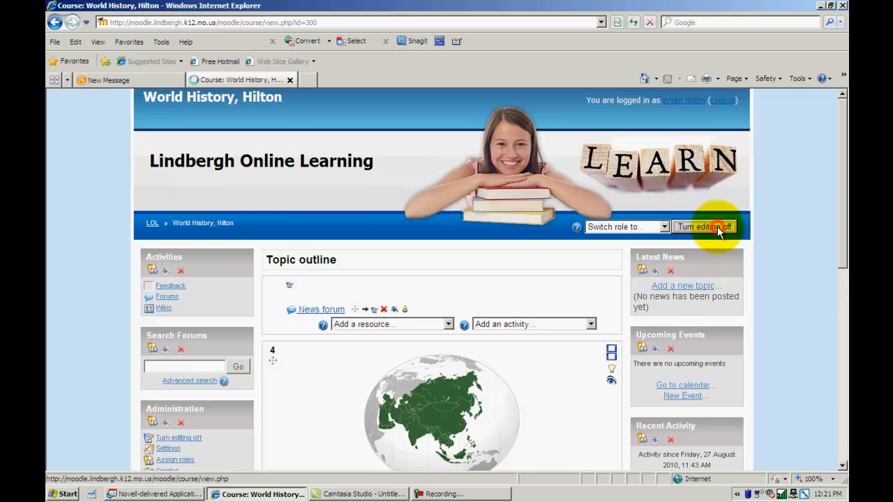
click(704, 227)
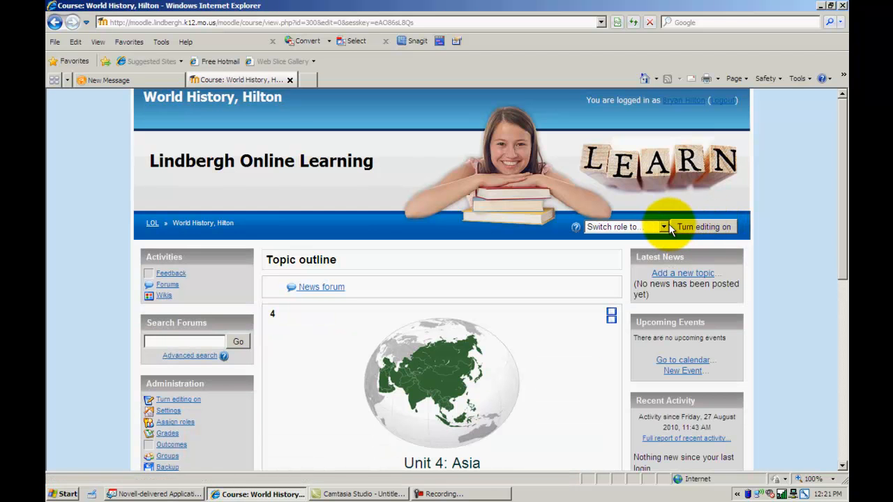
click(664, 227)
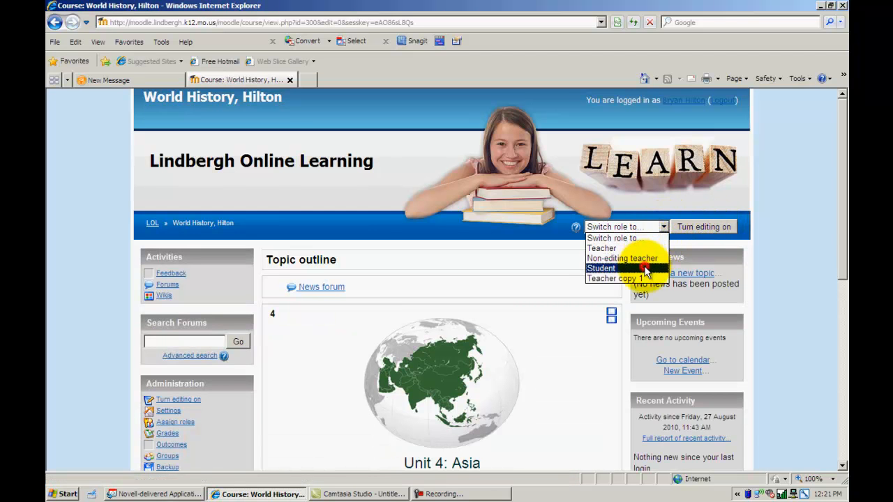
click(601, 268)
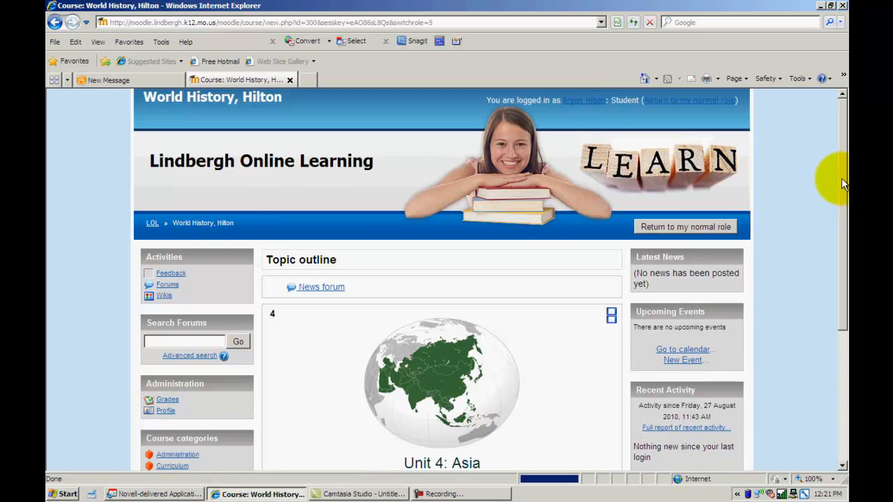
scroll(down, 3)
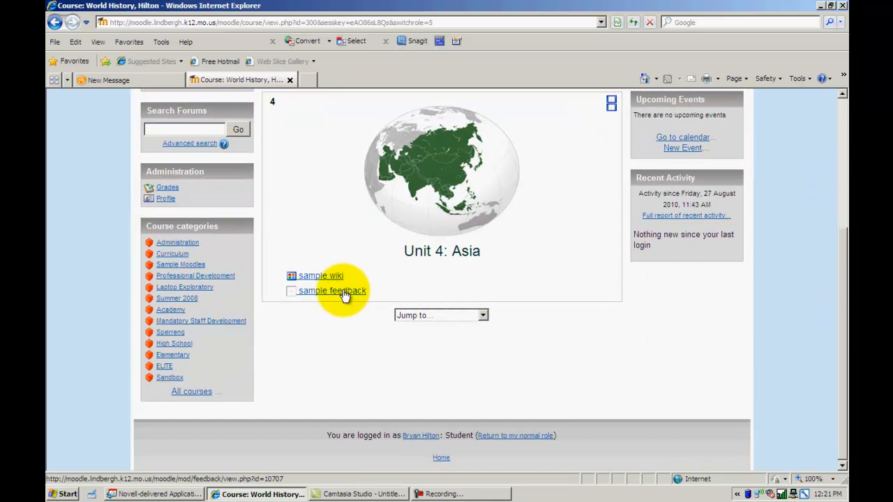
click(331, 291)
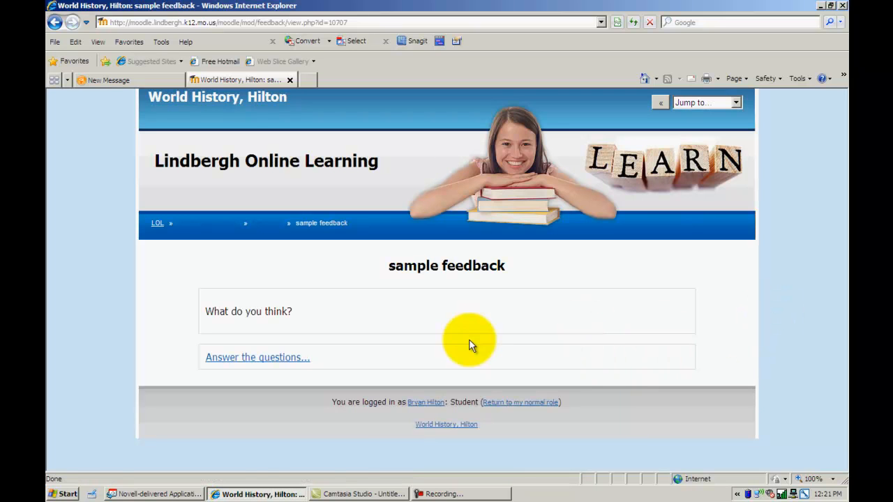
click(258, 356)
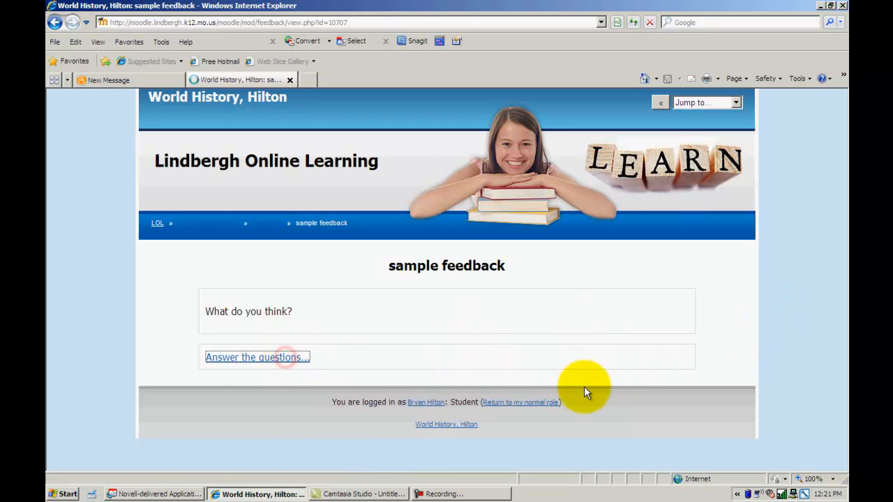
click(256, 357)
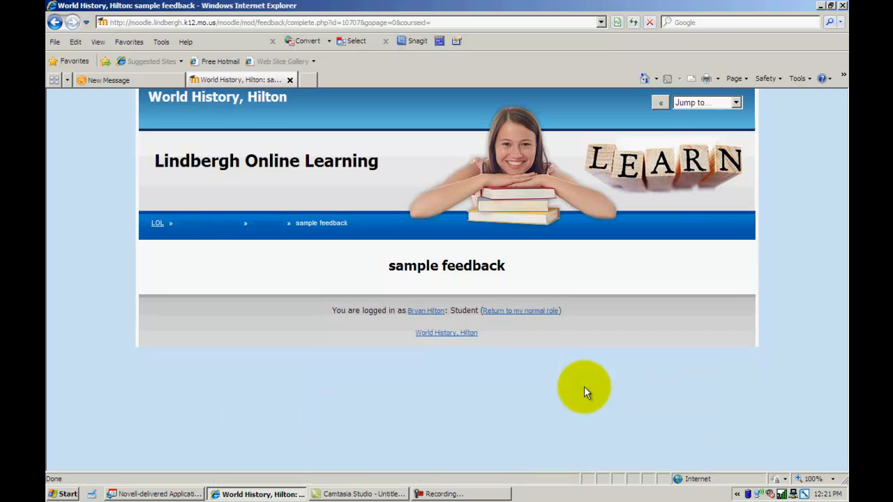
mouse_move(466, 288)
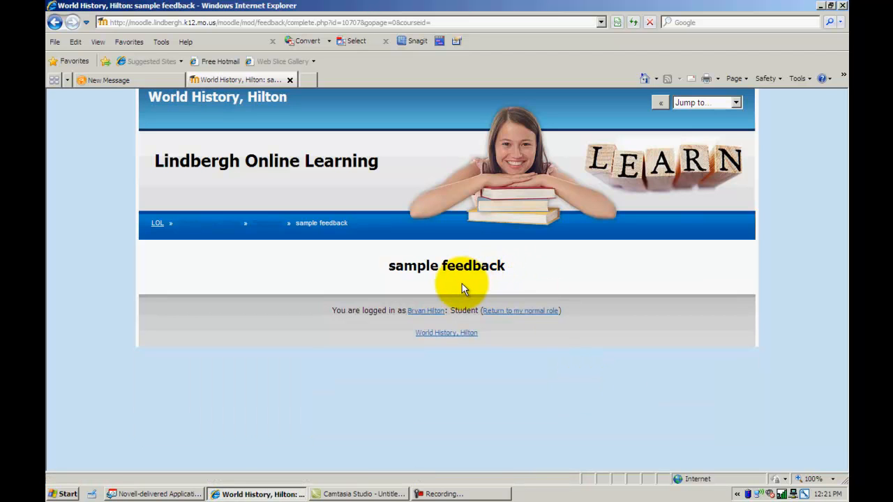
mouse_move(425, 296)
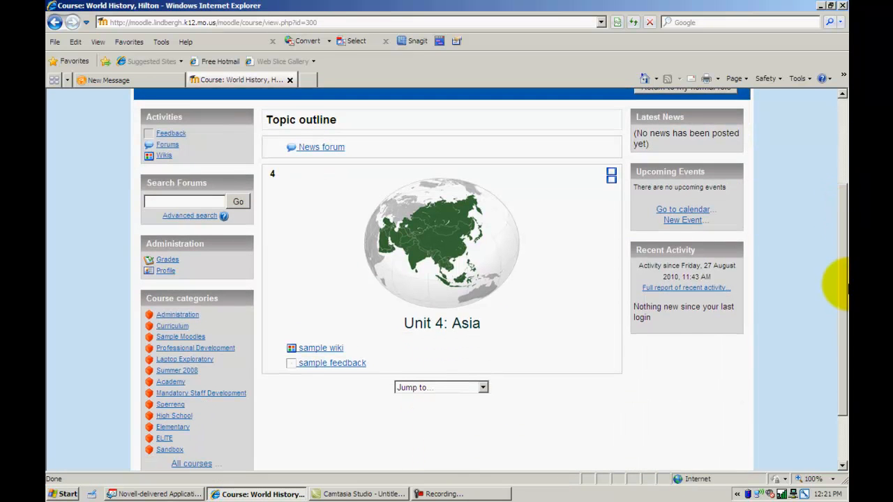
mouse_move(454, 352)
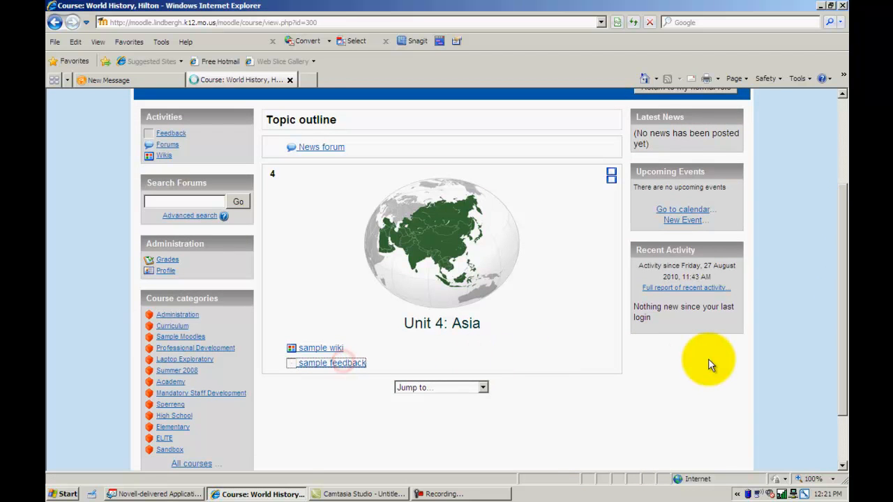
click(331, 362)
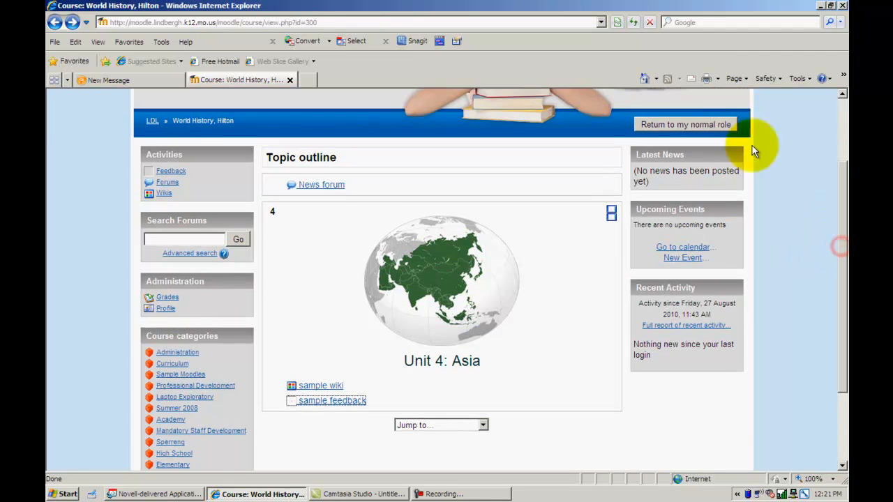
Return to the normal role, review the sample feedback overview, and go back to the course
click(686, 124)
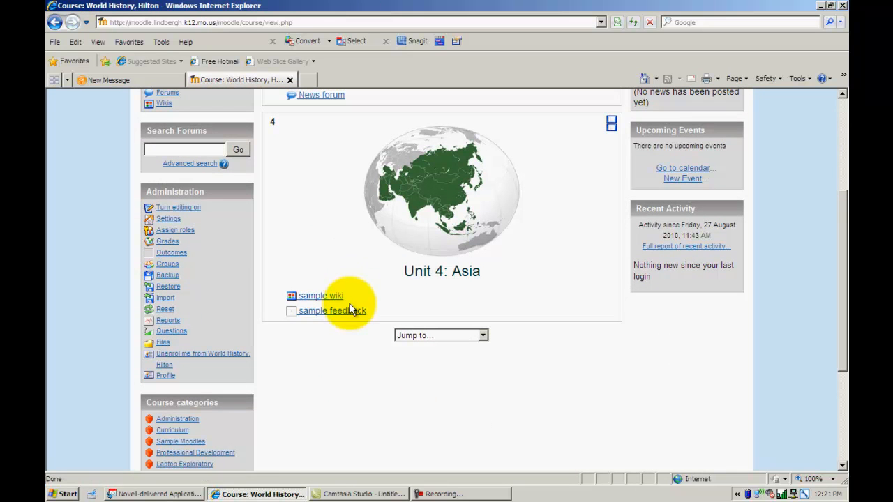
click(332, 310)
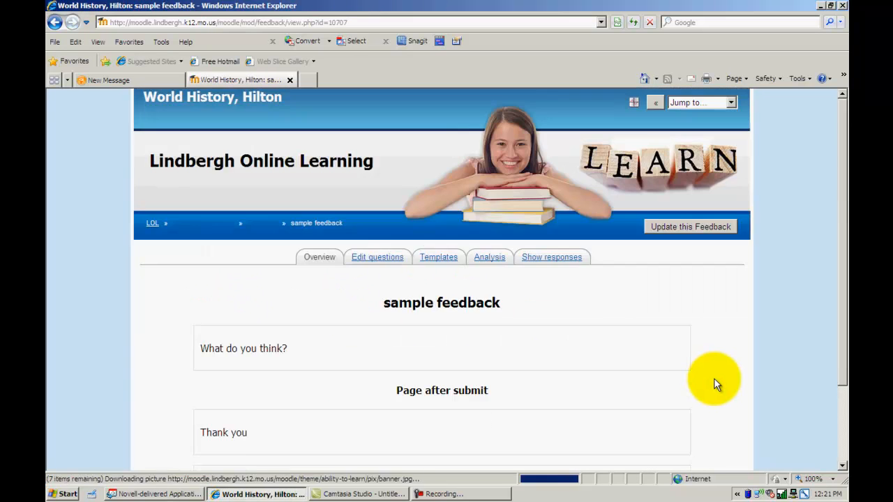
scroll(down, 3)
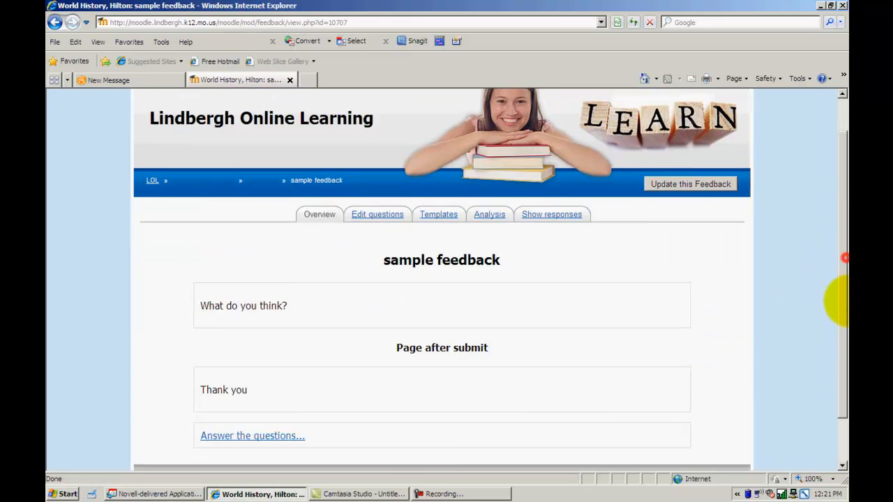
scroll(down, 3)
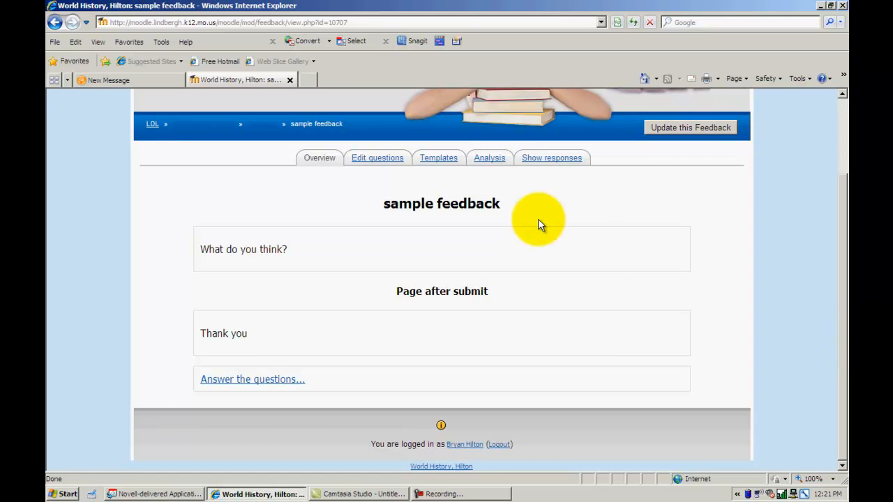
mouse_move(439, 157)
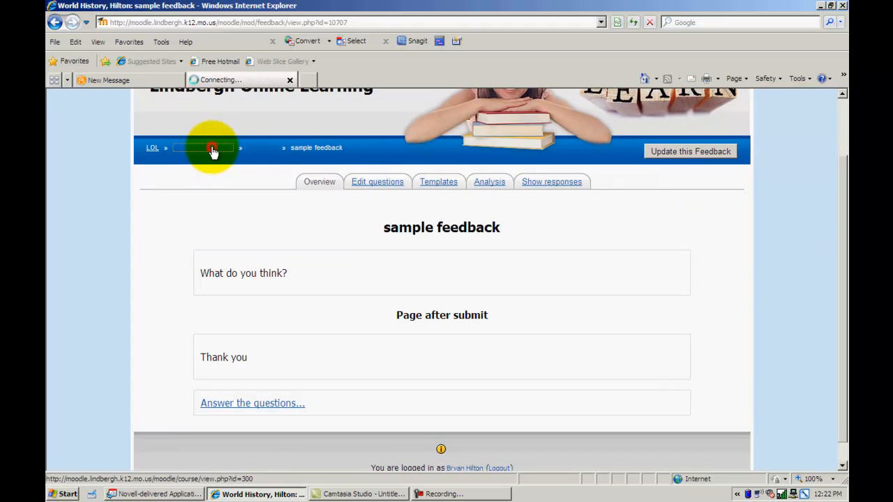
click(152, 147)
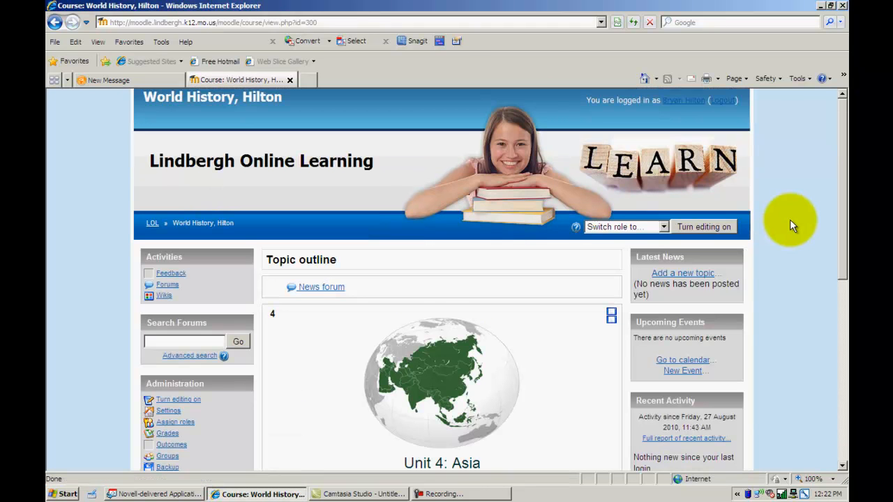
scroll(down, 3)
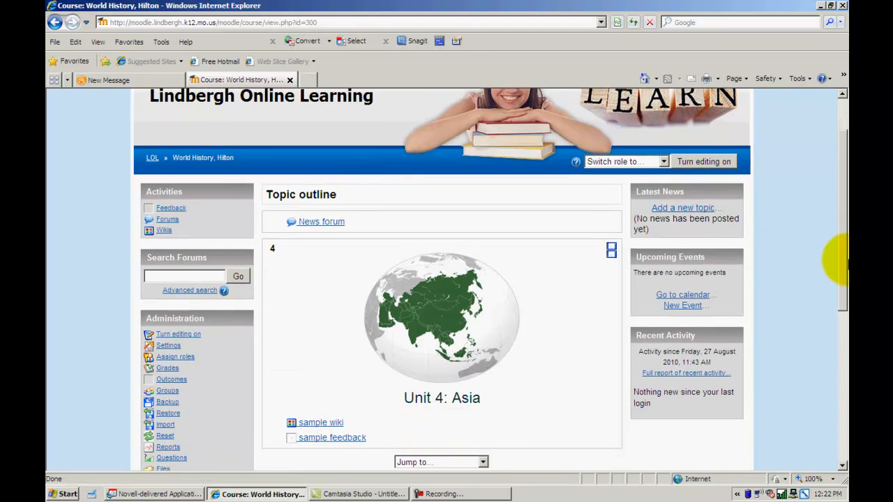